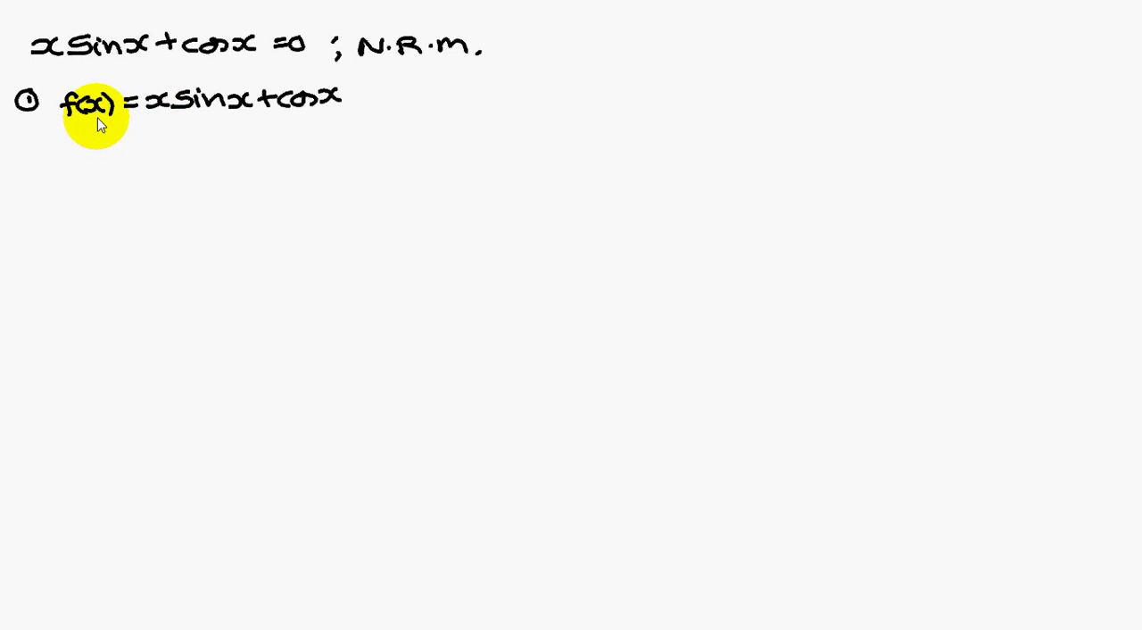
pyautogui.moveTo(159, 114)
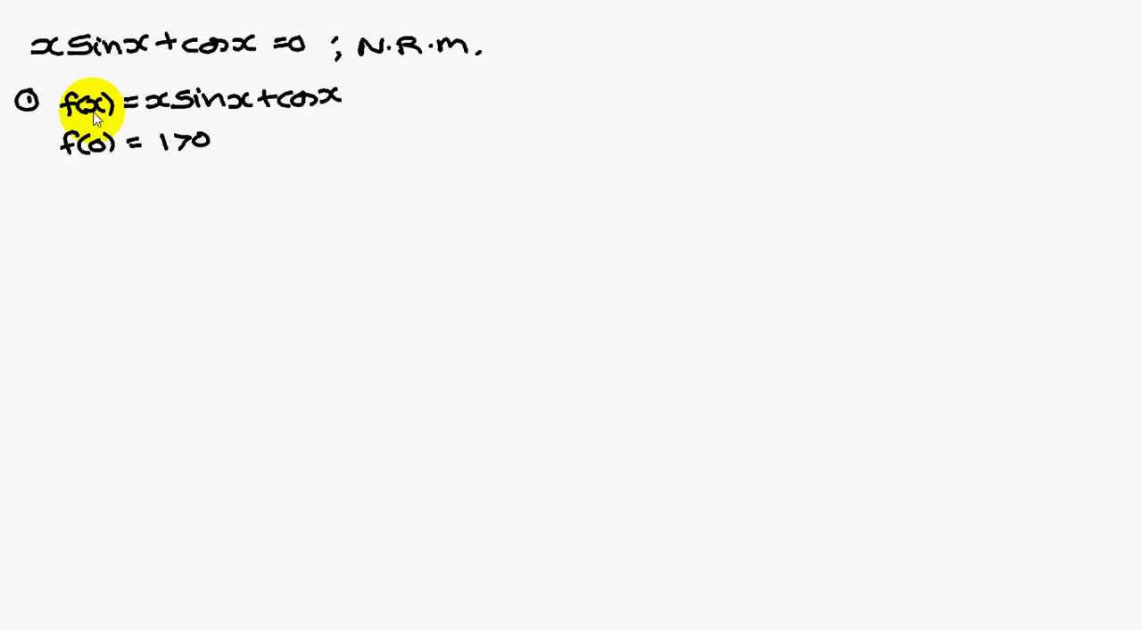
pyautogui.moveTo(146, 146)
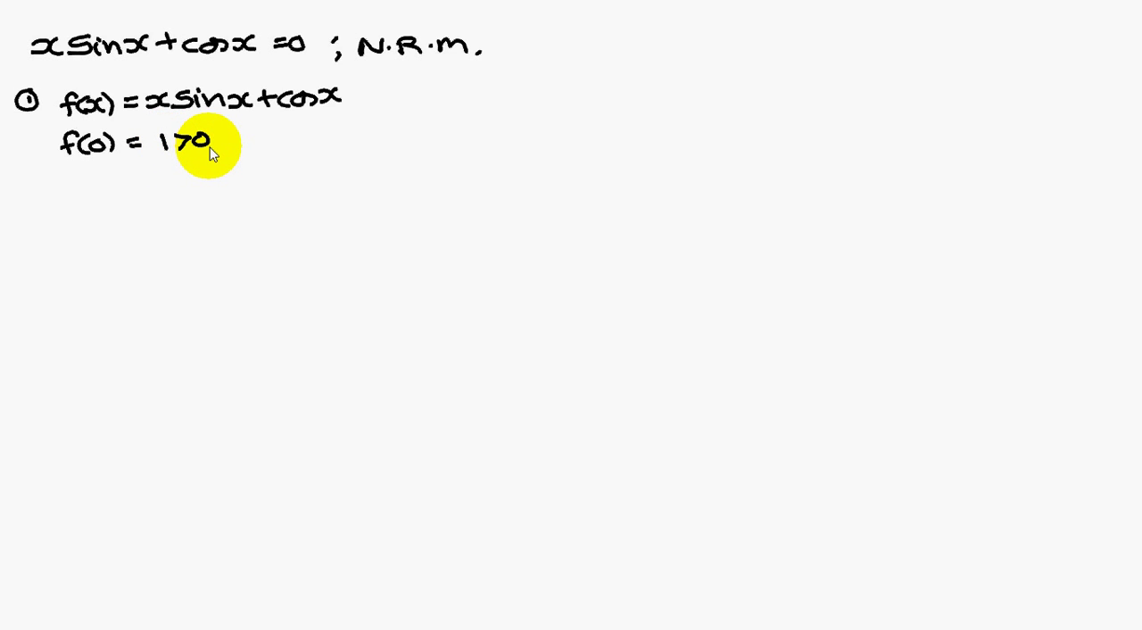
pyautogui.write('f(1) = 1.381870')
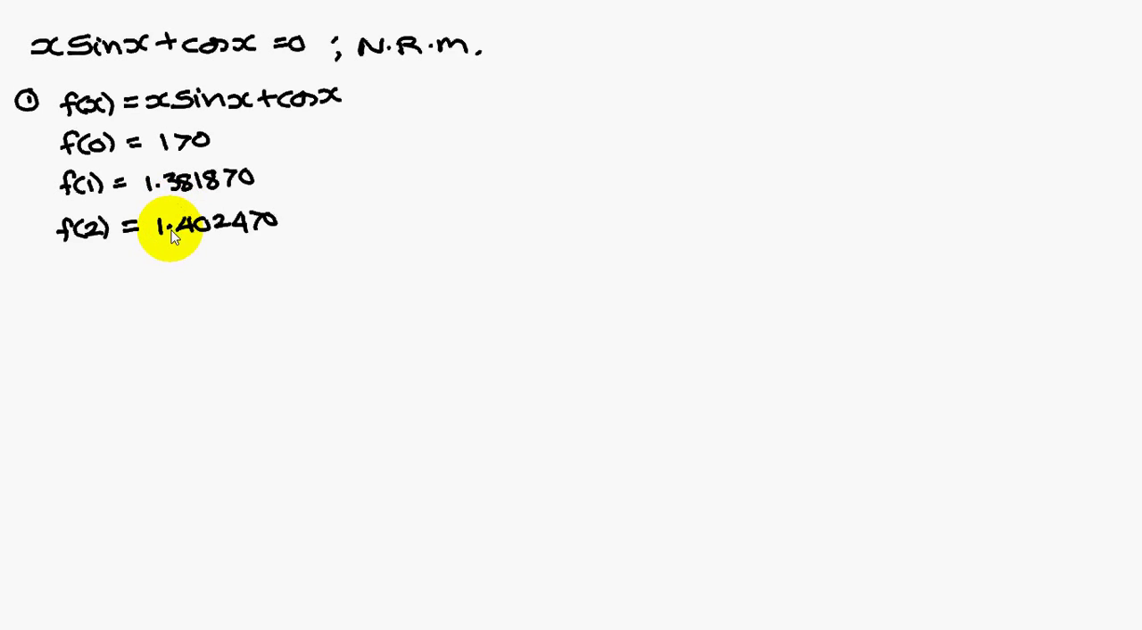
pyautogui.moveTo(221, 230)
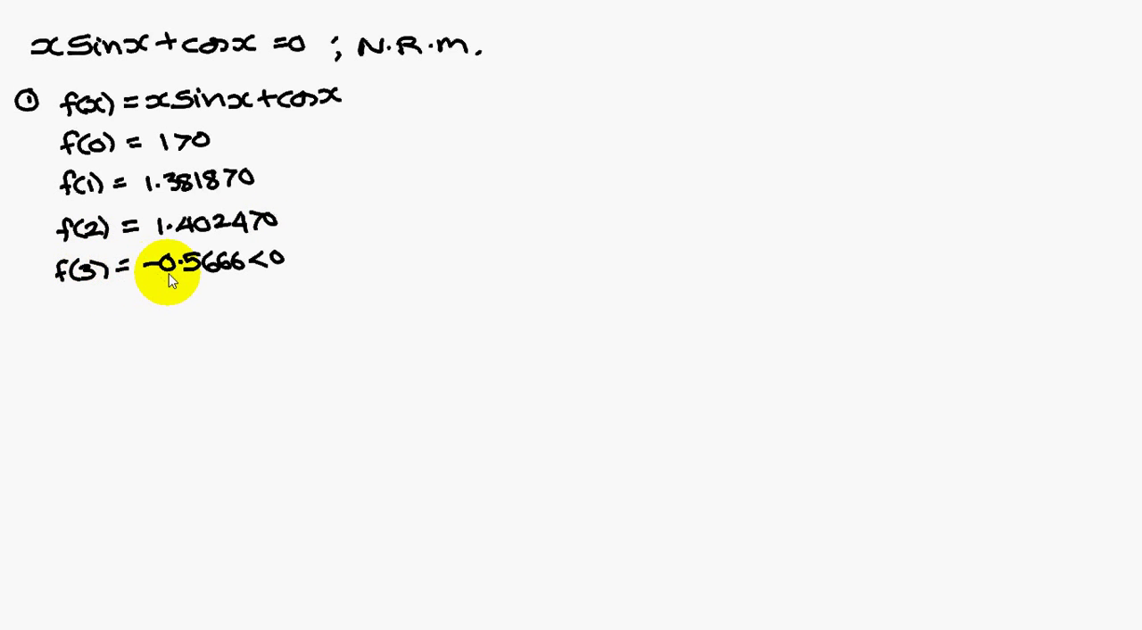
pyautogui.moveTo(235, 268)
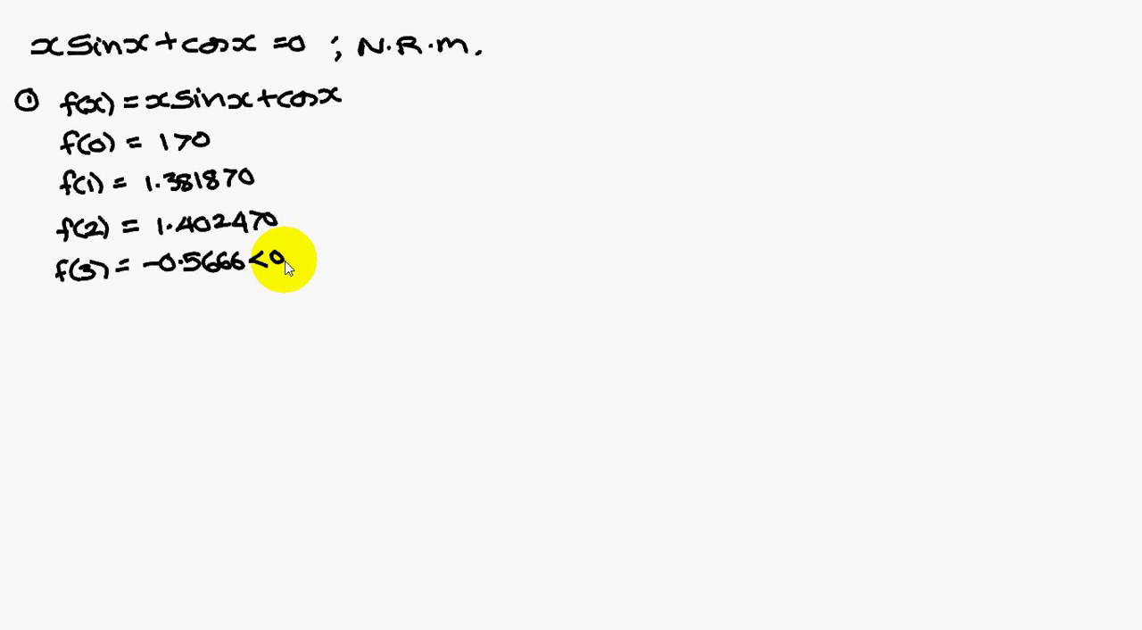
pyautogui.write('Root lies b/w 2 and 3')
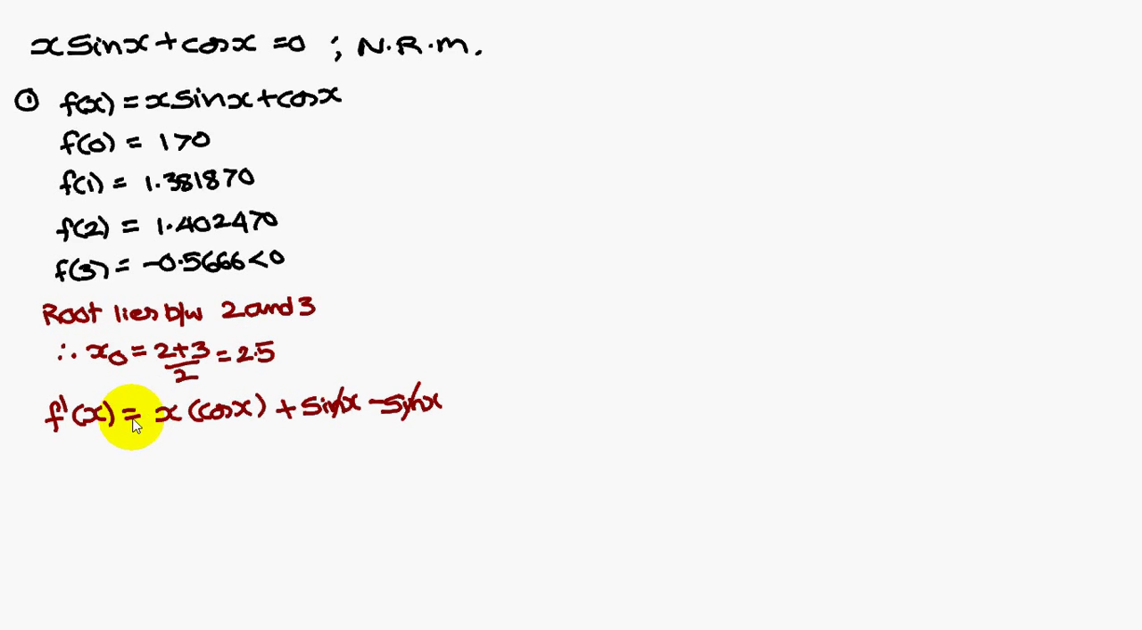
pyautogui.moveTo(198, 221)
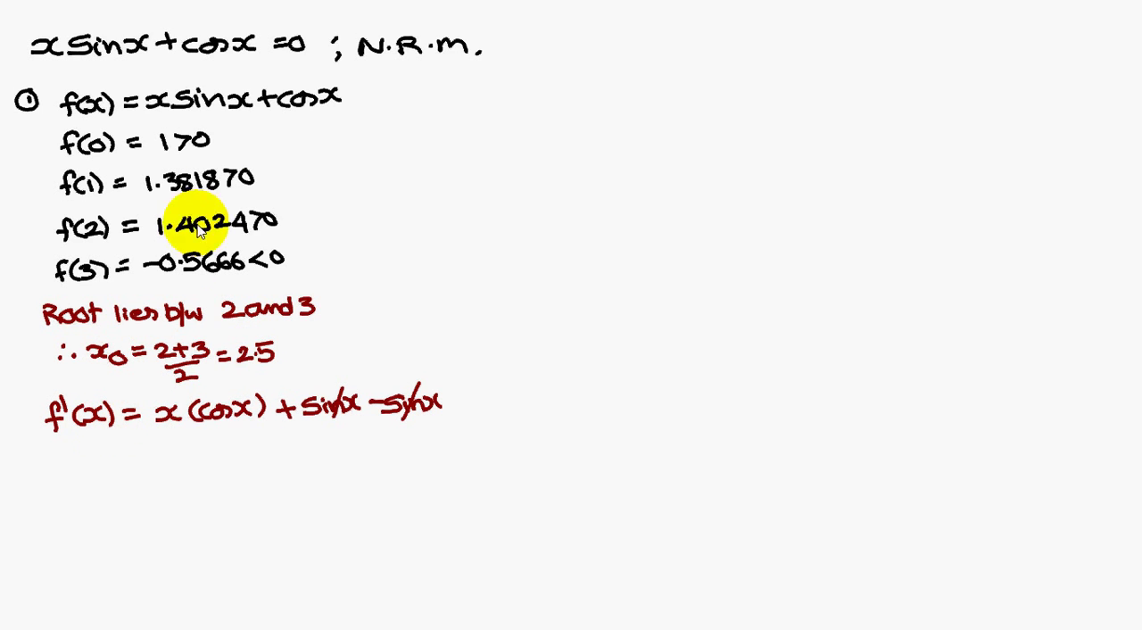
pyautogui.moveTo(205, 99)
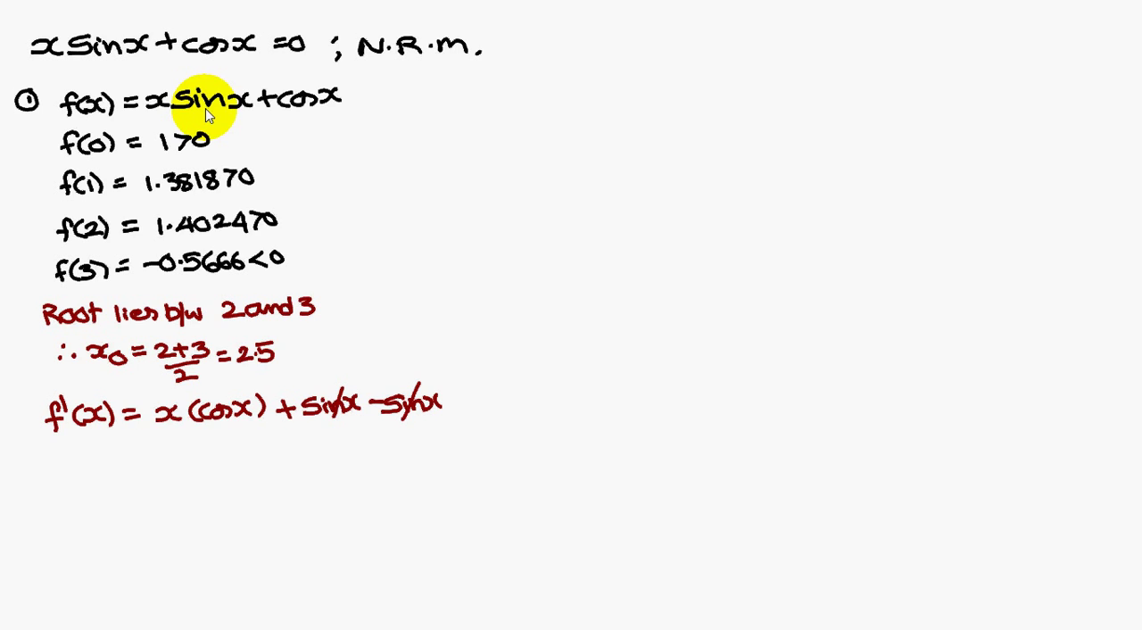
pyautogui.moveTo(169, 420)
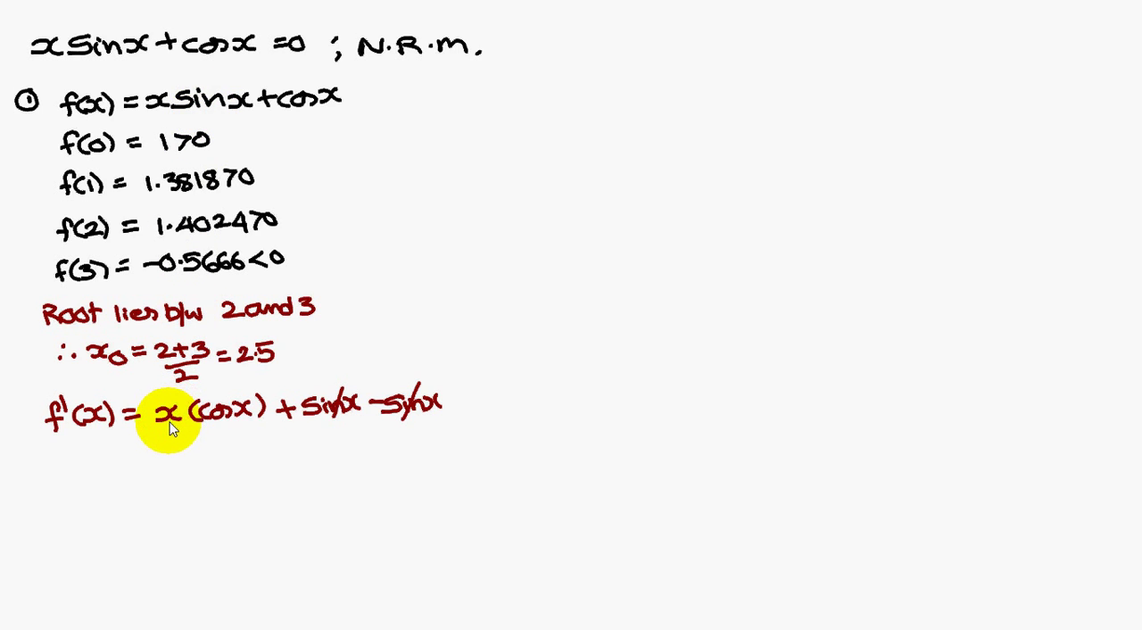
pyautogui.moveTo(228, 410)
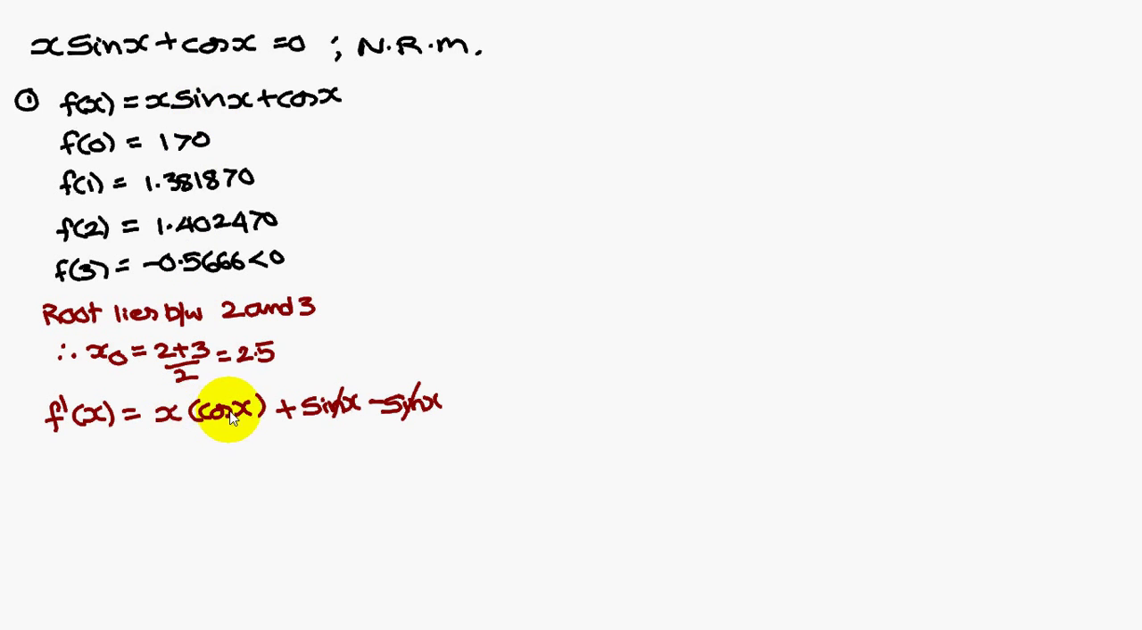
pyautogui.moveTo(293, 413)
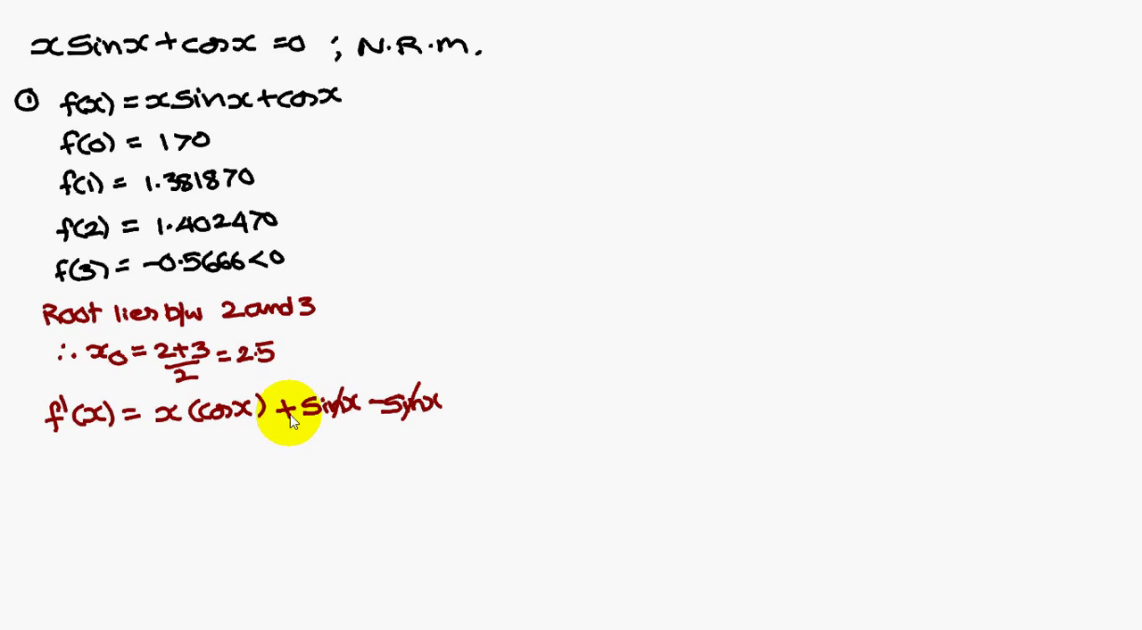
pyautogui.moveTo(357, 414)
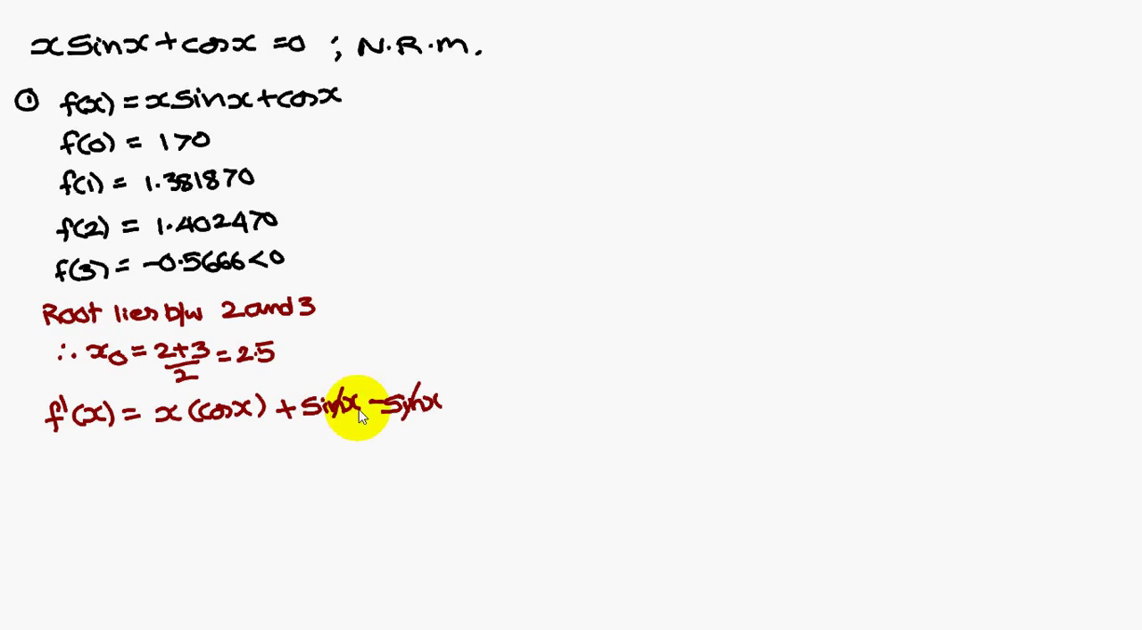
pyautogui.moveTo(312, 98)
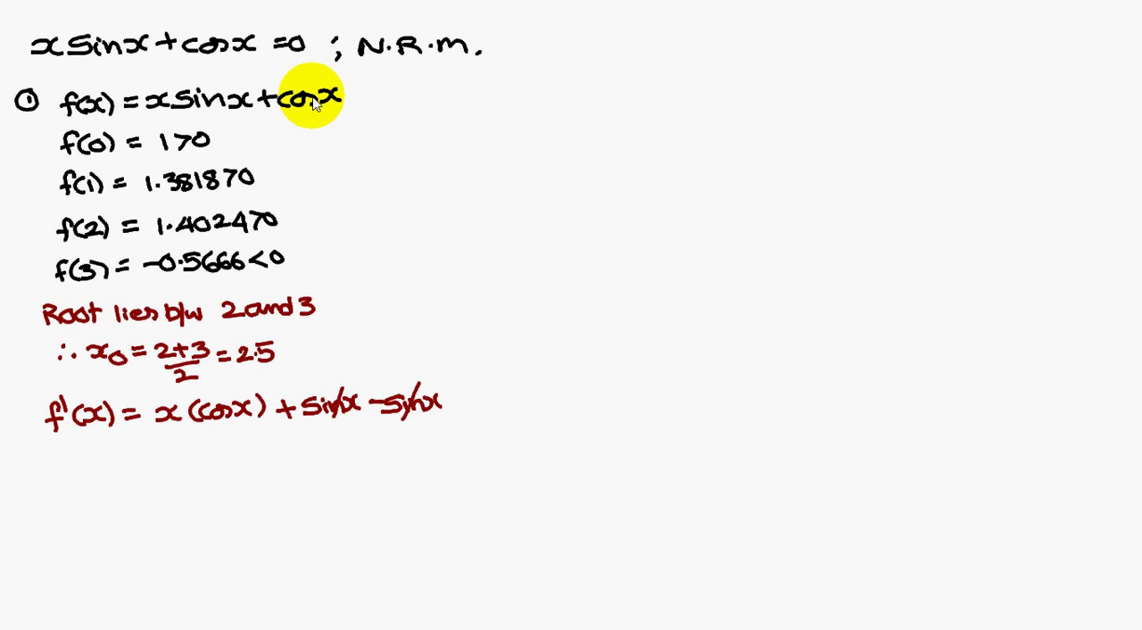
pyautogui.moveTo(412, 399)
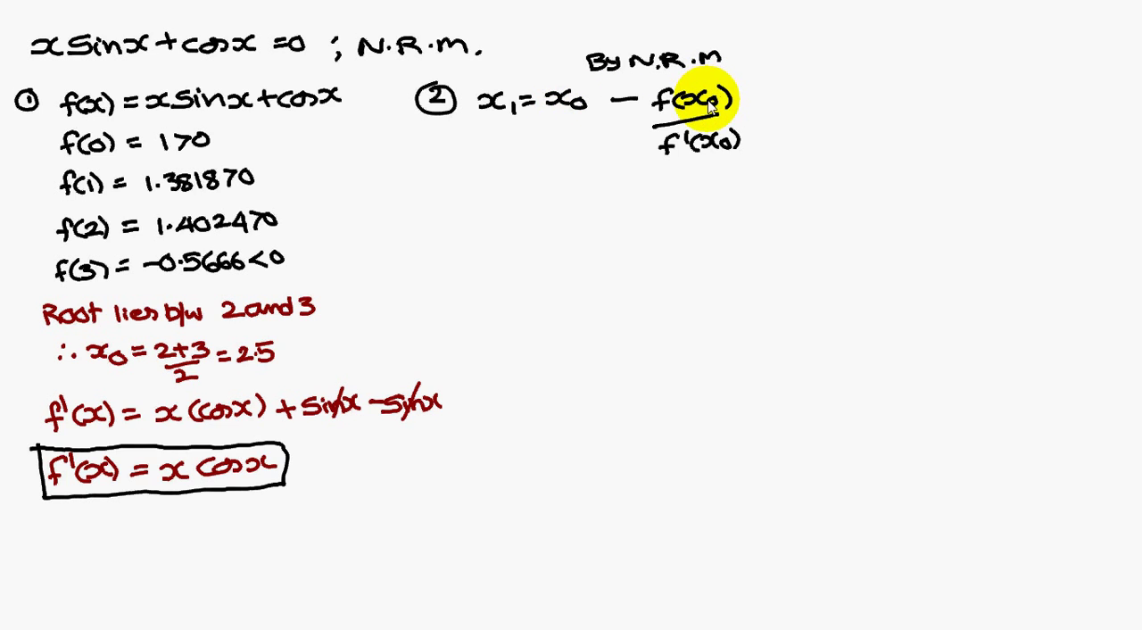
pyautogui.moveTo(730, 159)
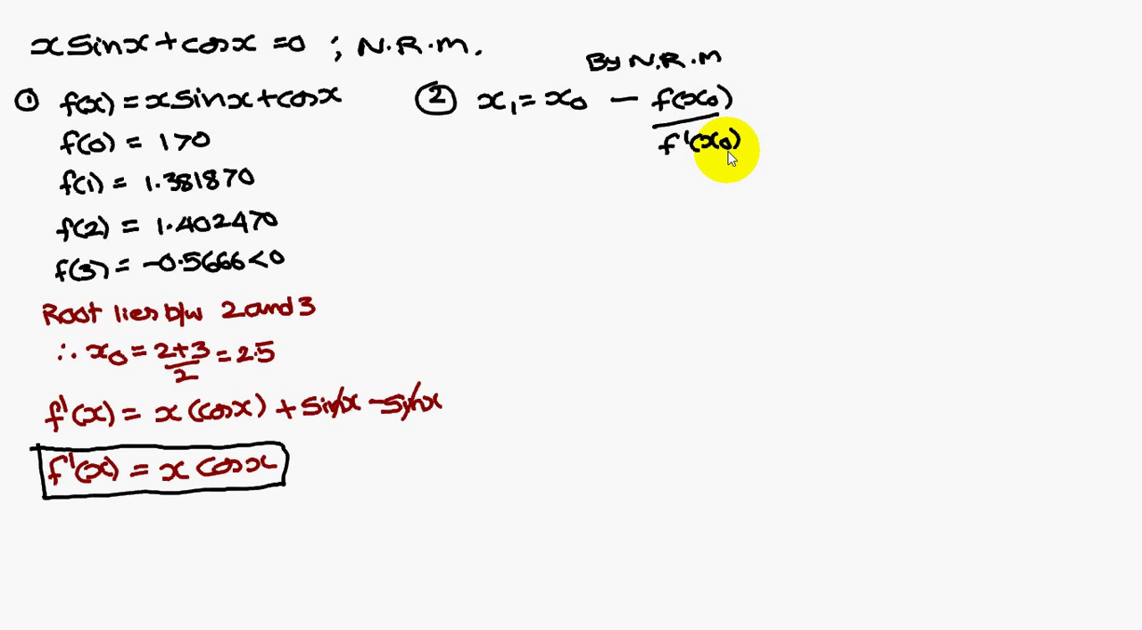
pyautogui.moveTo(266, 353)
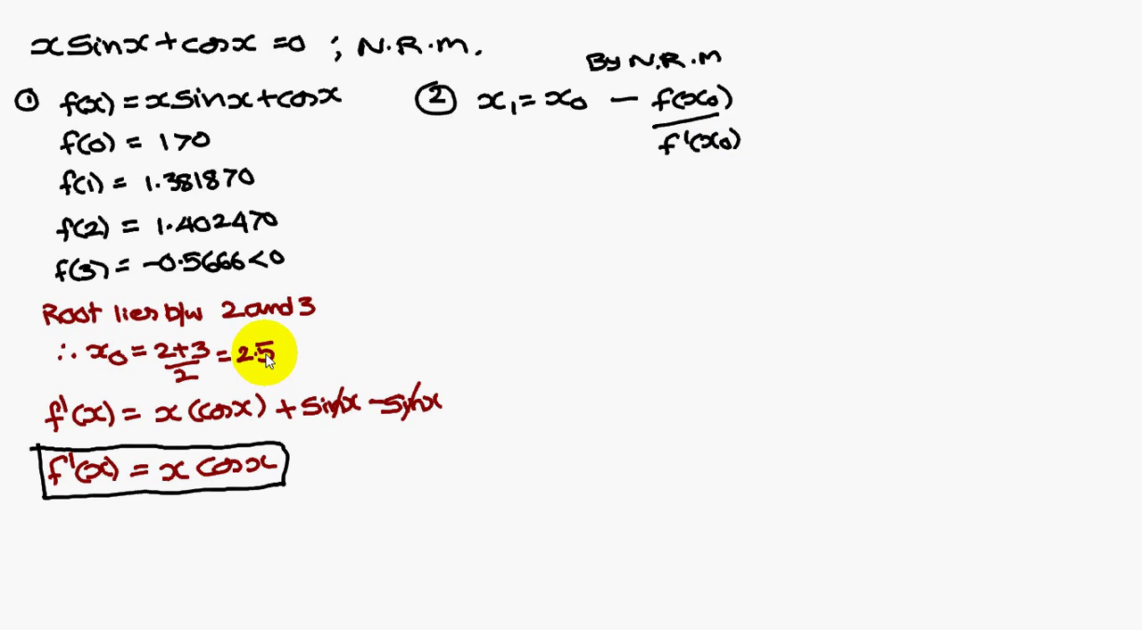
pyautogui.moveTo(236, 473)
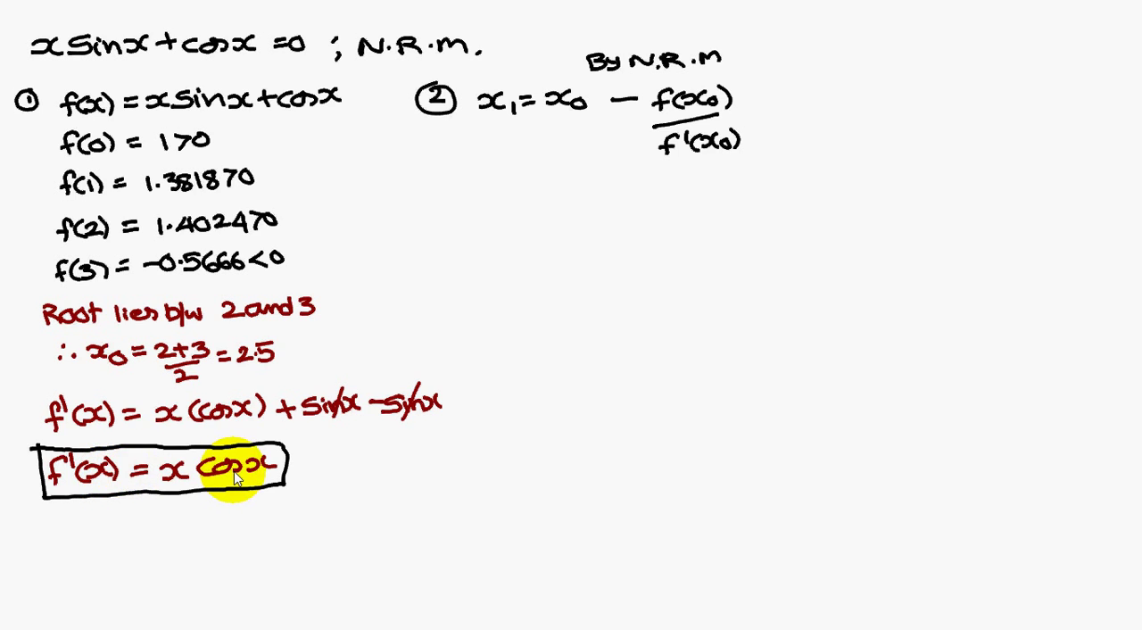
pyautogui.moveTo(175, 32)
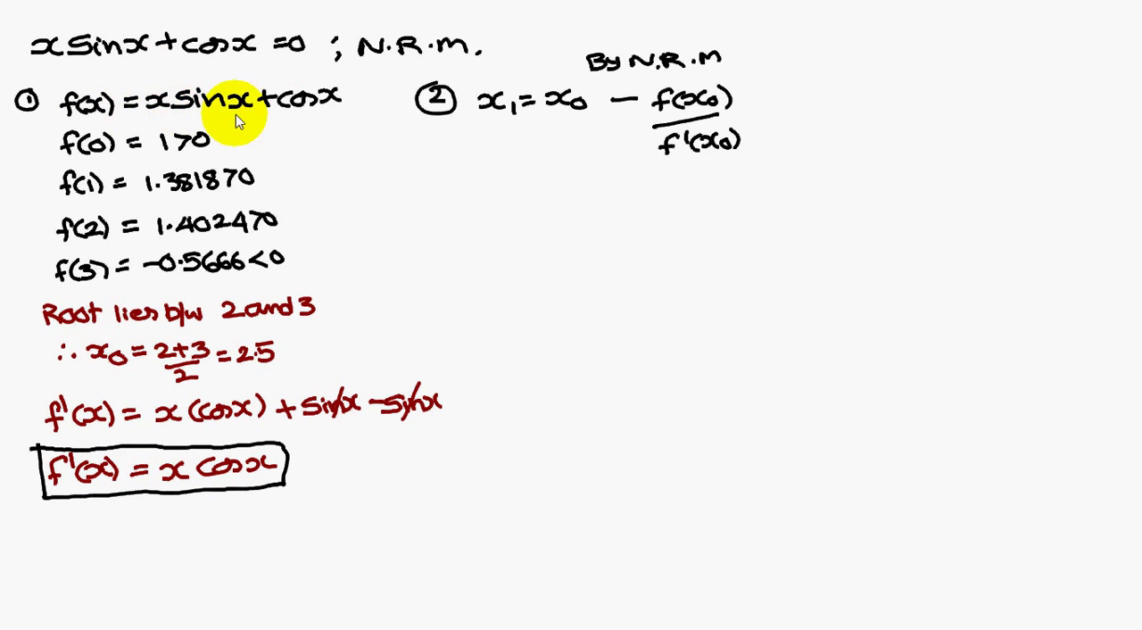
pyautogui.moveTo(299, 107)
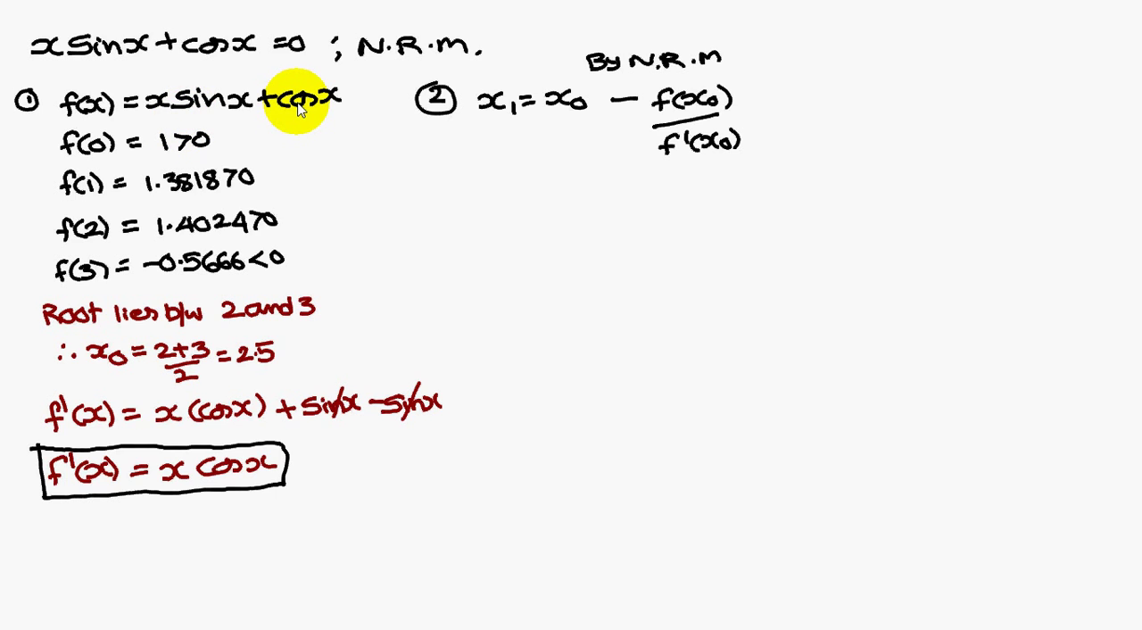
pyautogui.moveTo(313, 110)
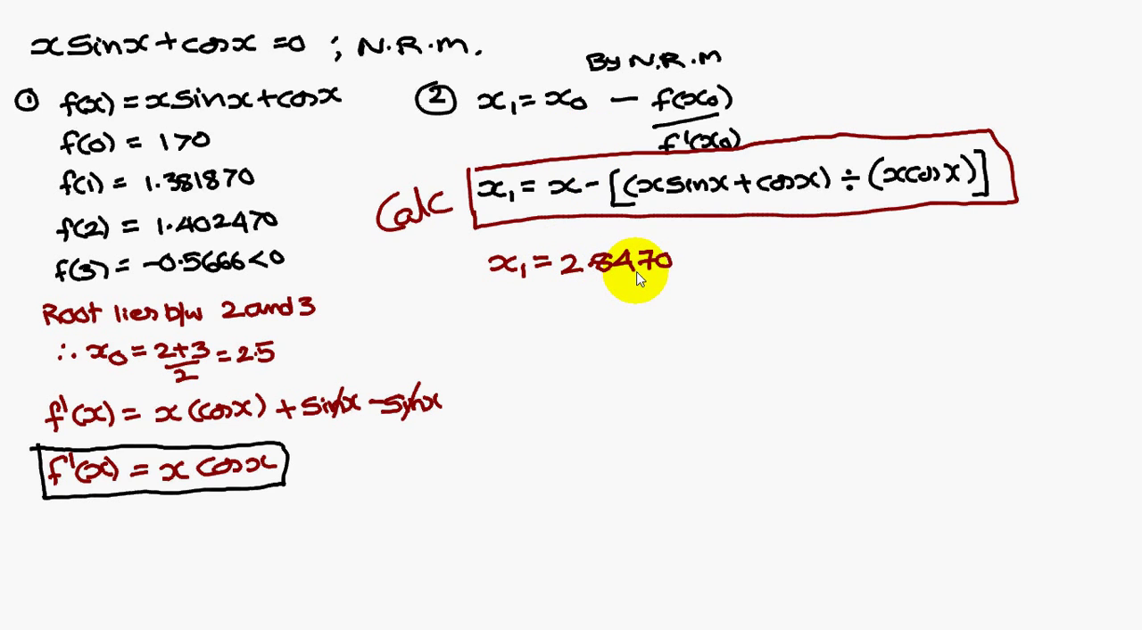
pyautogui.moveTo(643, 271)
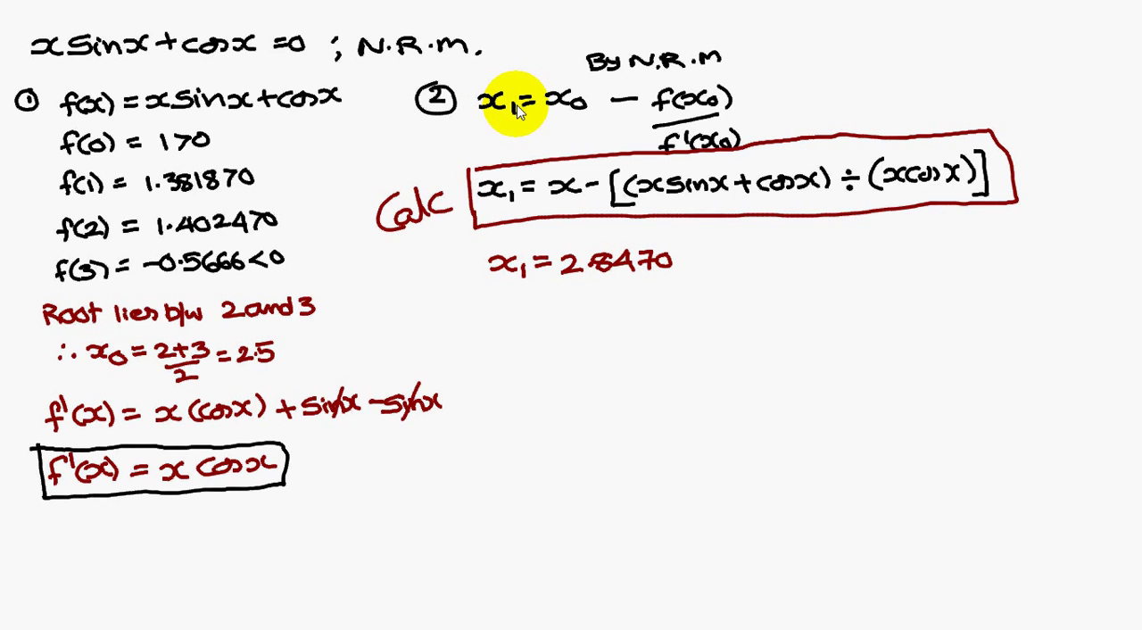
pyautogui.moveTo(535, 114)
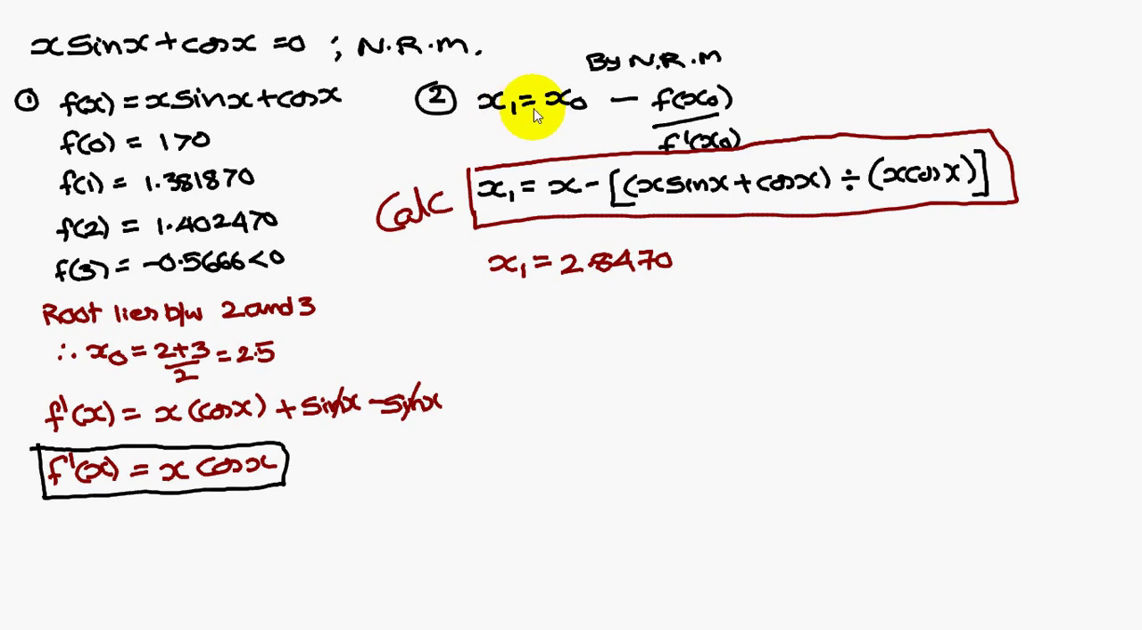
pyautogui.moveTo(700, 98)
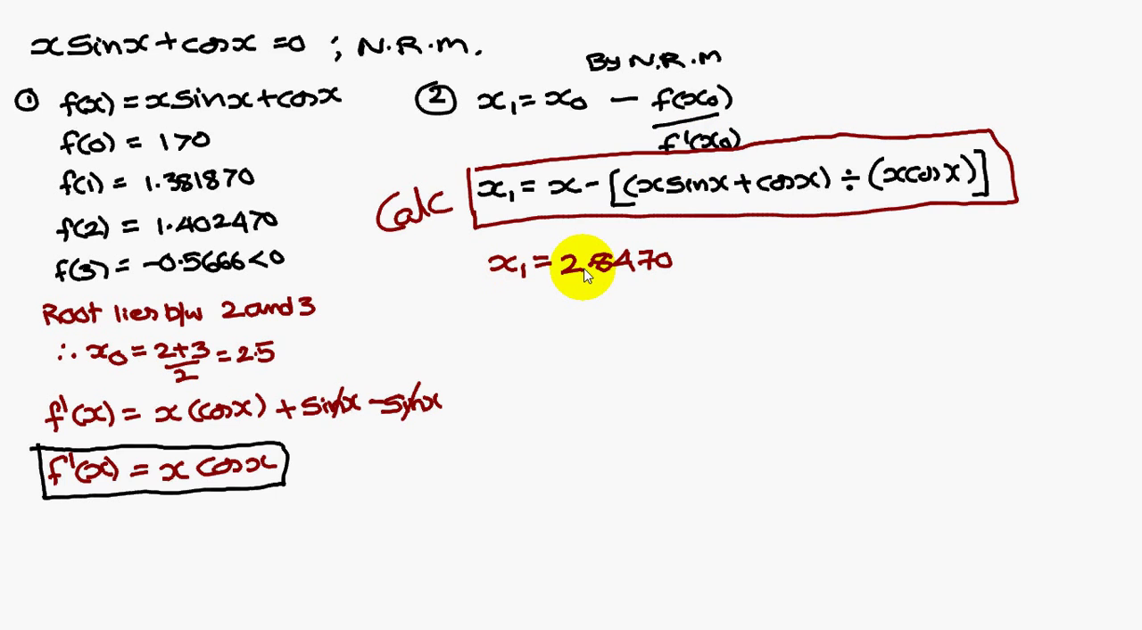
pyautogui.moveTo(628, 272)
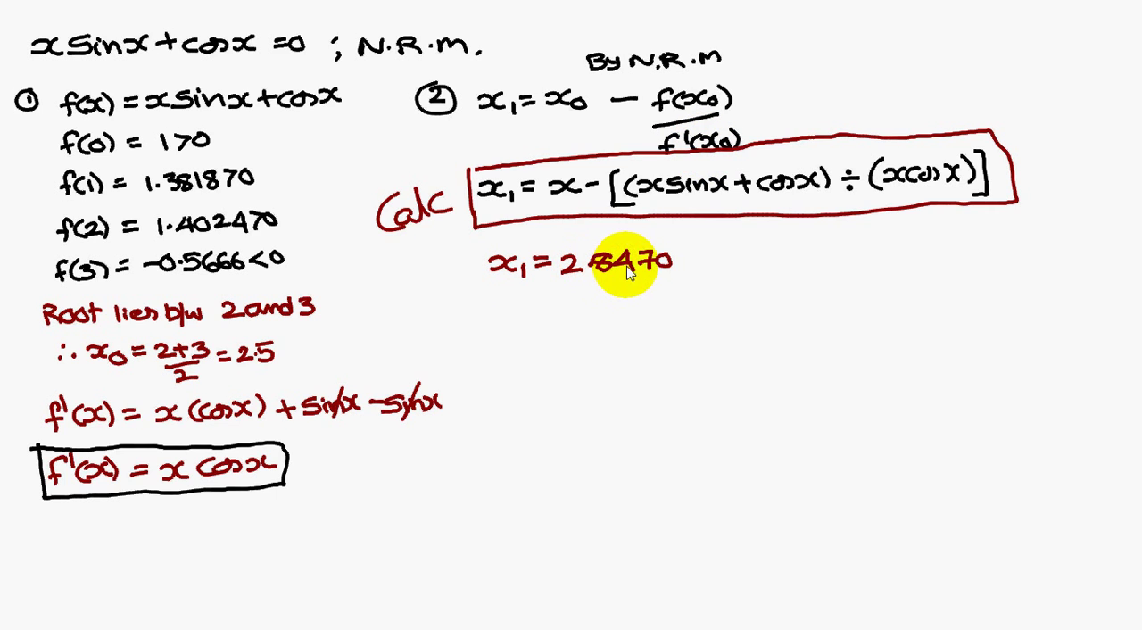
pyautogui.write('x_2 = 2.7992')
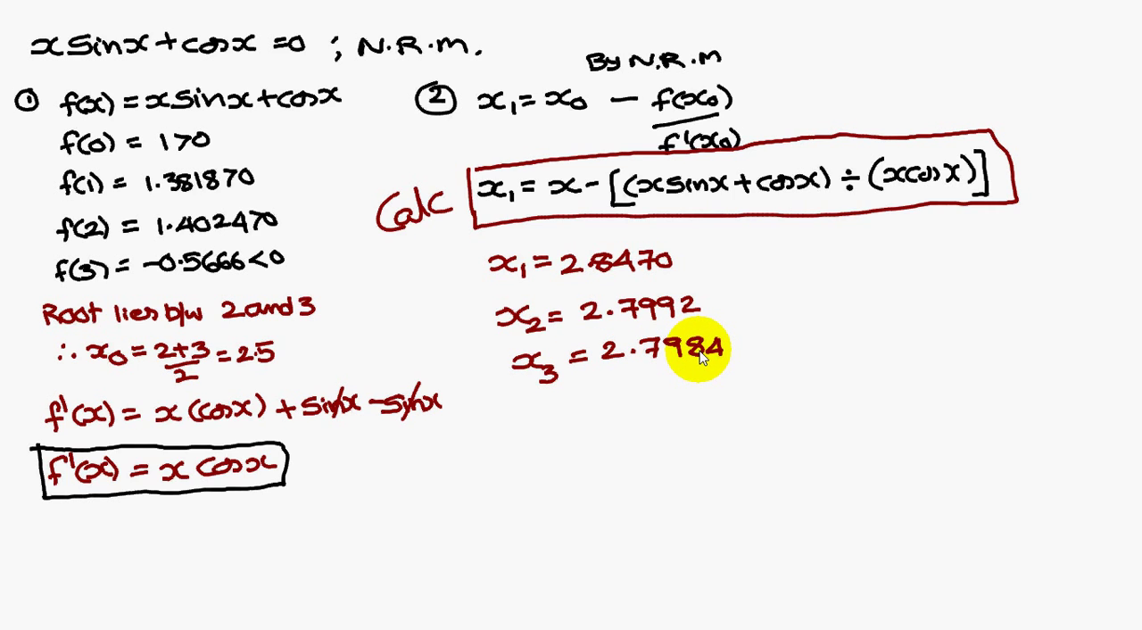
pyautogui.write('x_4 = 2.7984')
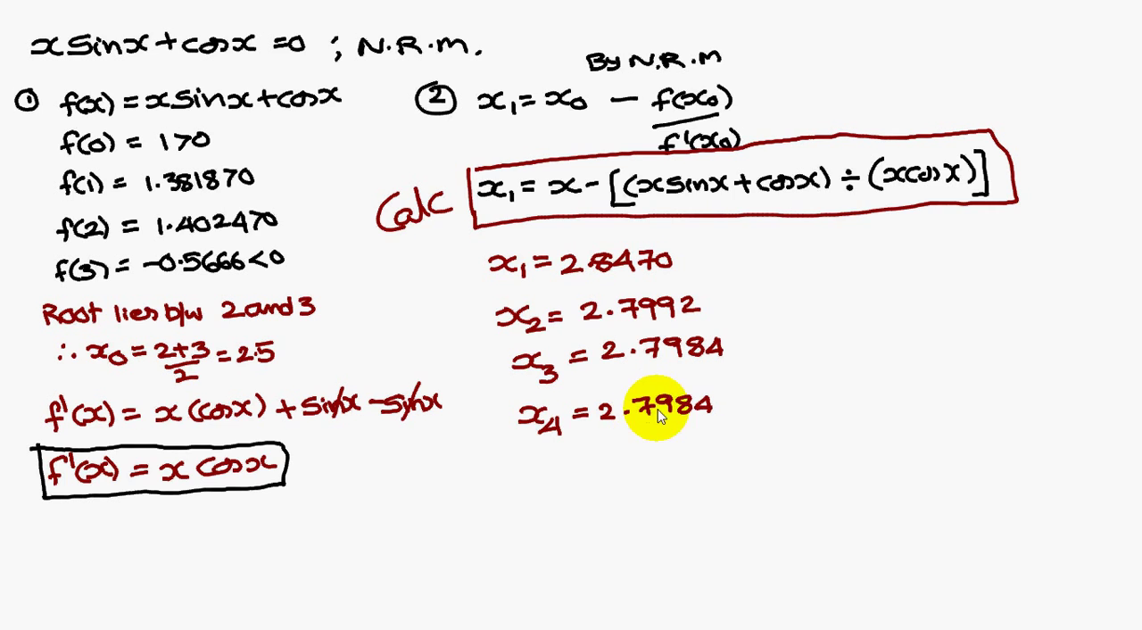
pyautogui.moveTo(694, 417)
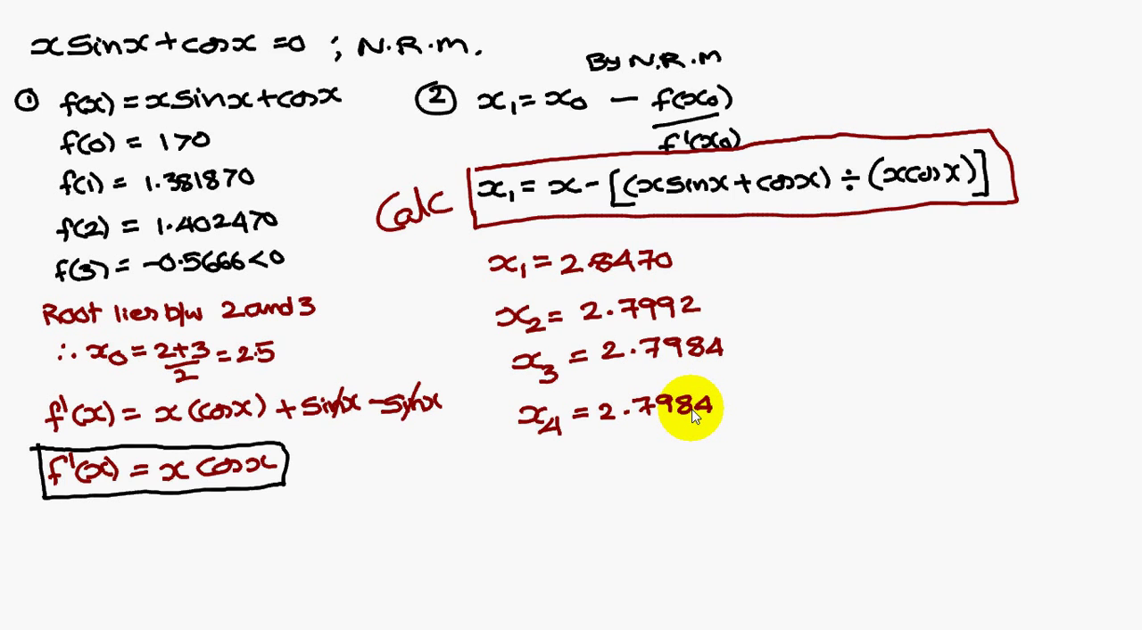